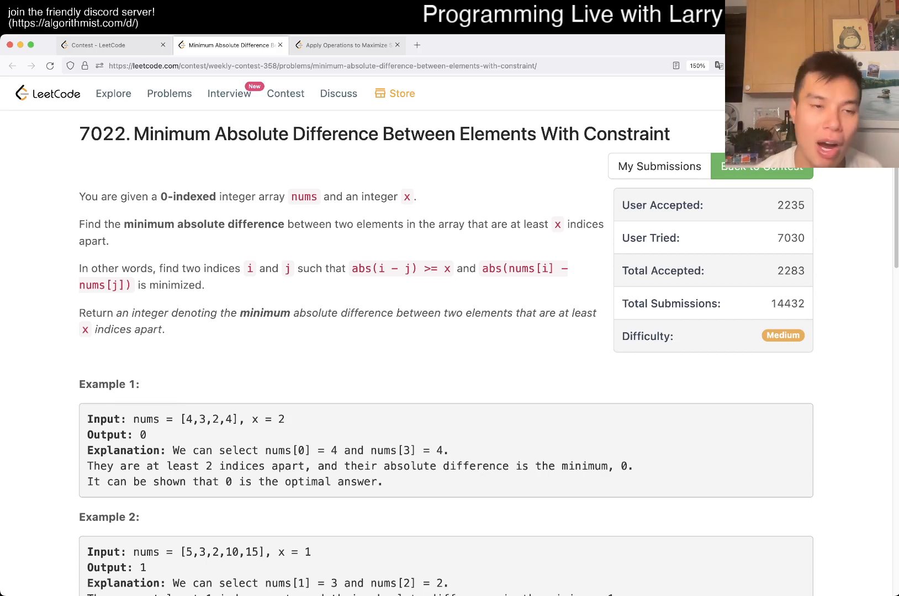
# Step: View the Weekly Contest 358 ranking, then go back and read the problem statement
pyautogui.click(109, 44)
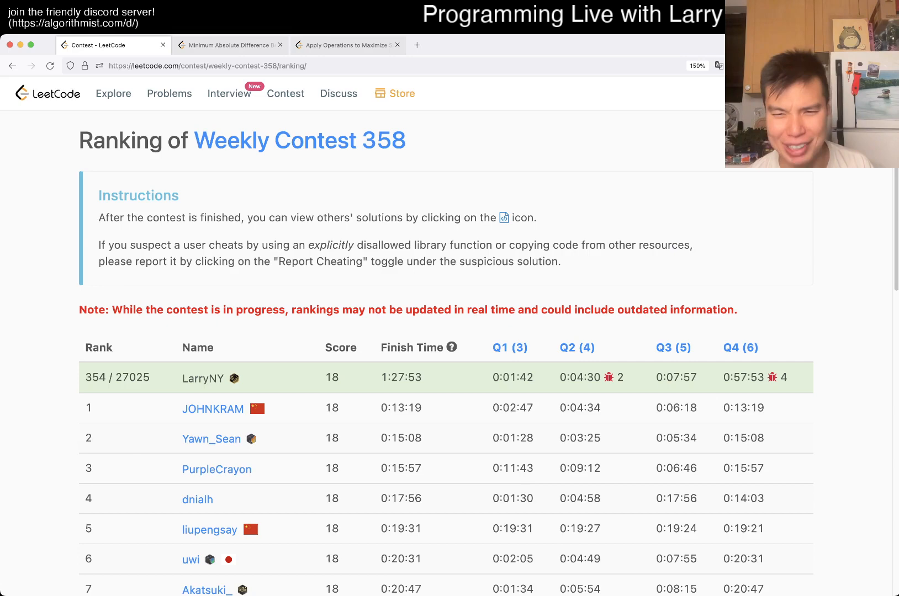
pyautogui.click(229, 44)
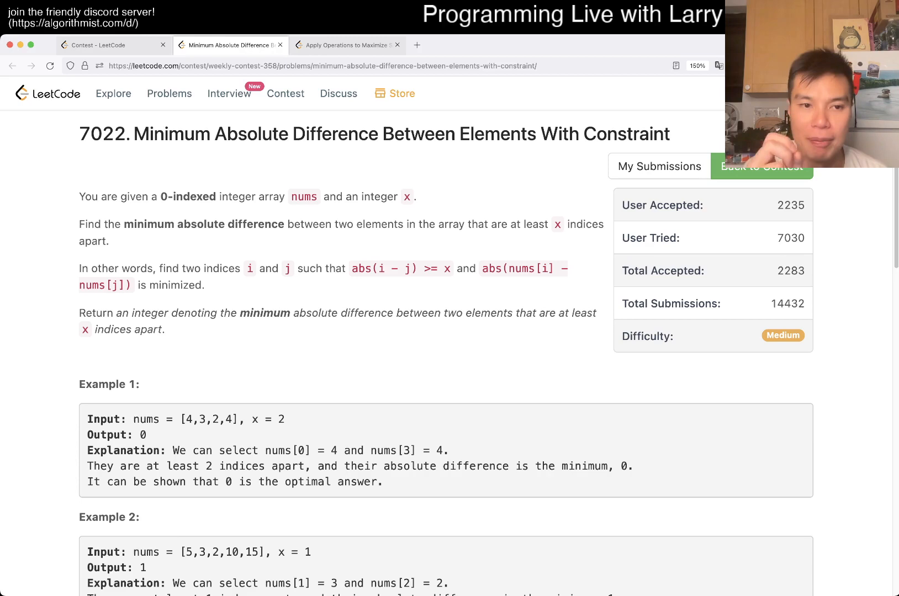
pyautogui.scroll(-3)
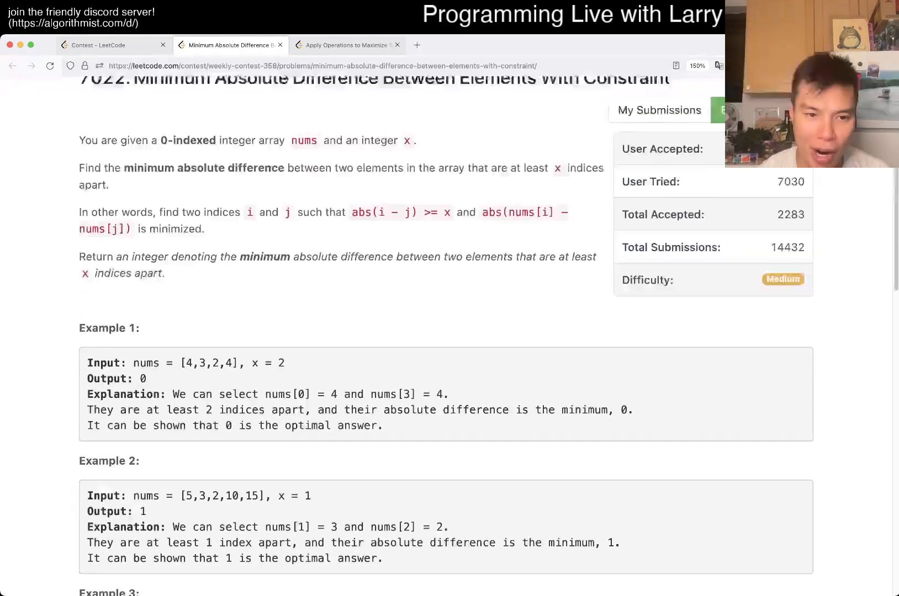
pyautogui.scroll(-3)
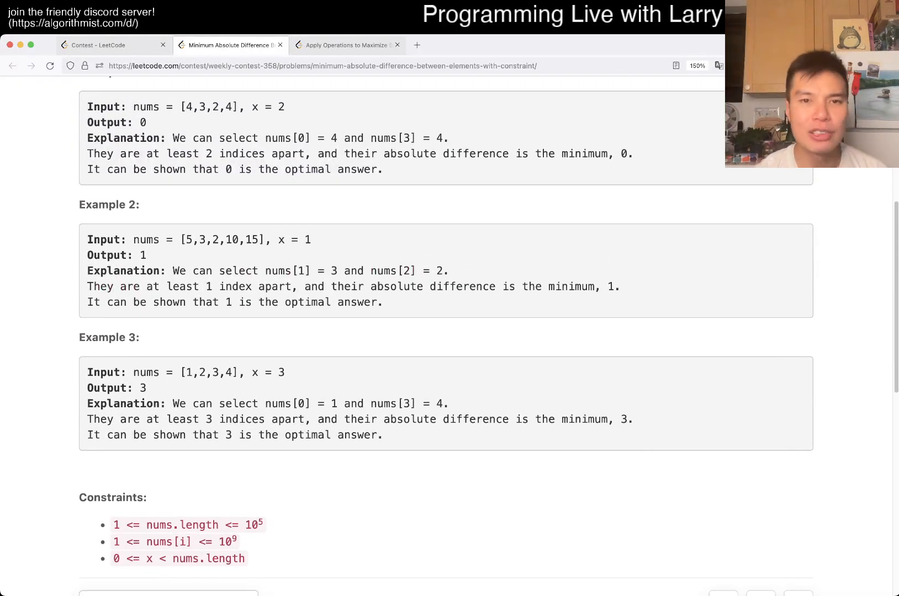
pyautogui.scroll(3)
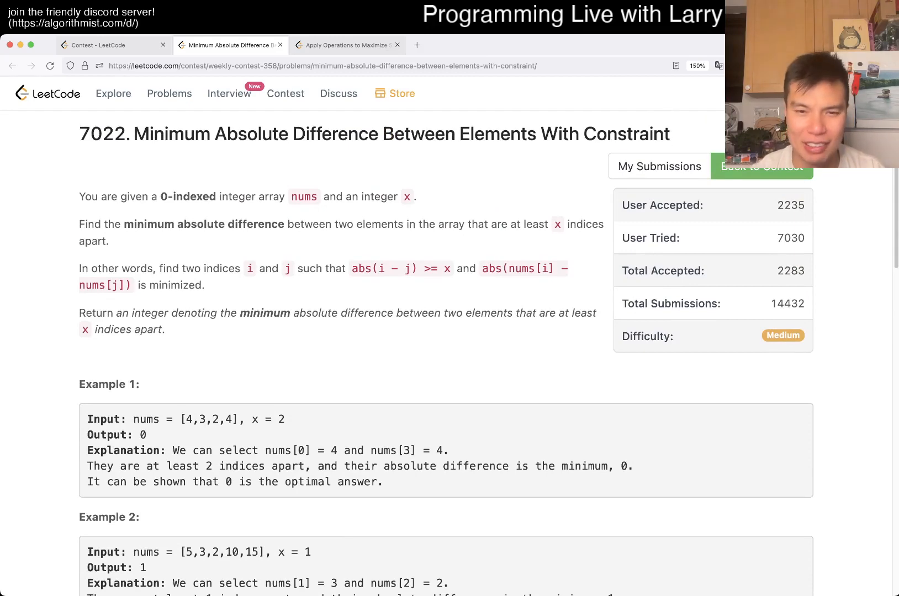
pyautogui.scroll(-3)
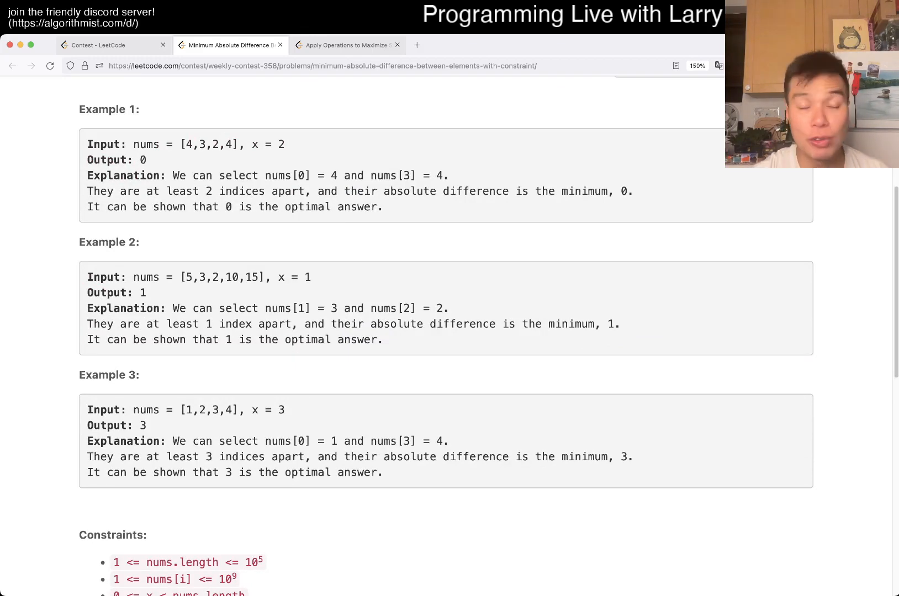
pyautogui.scroll(3)
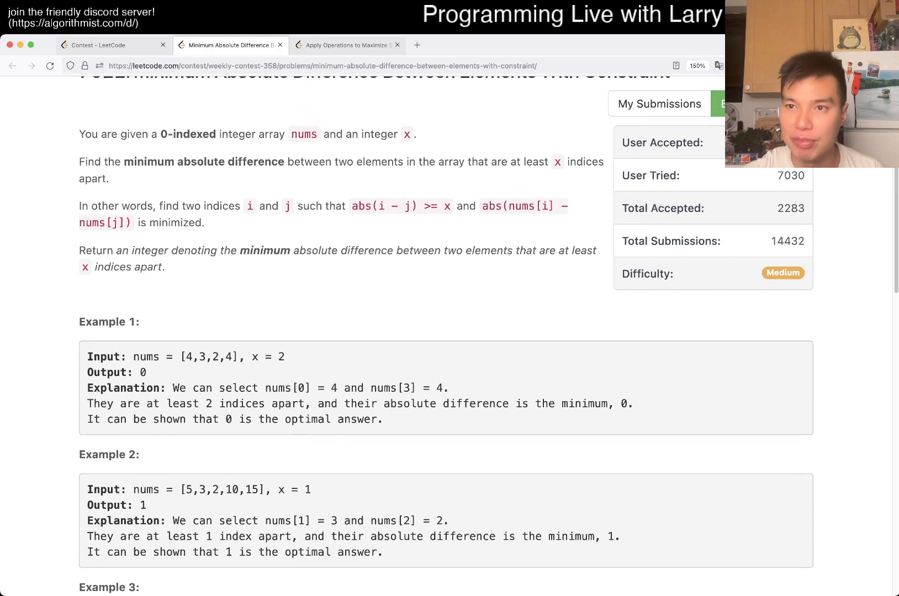
pyautogui.scroll(-3)
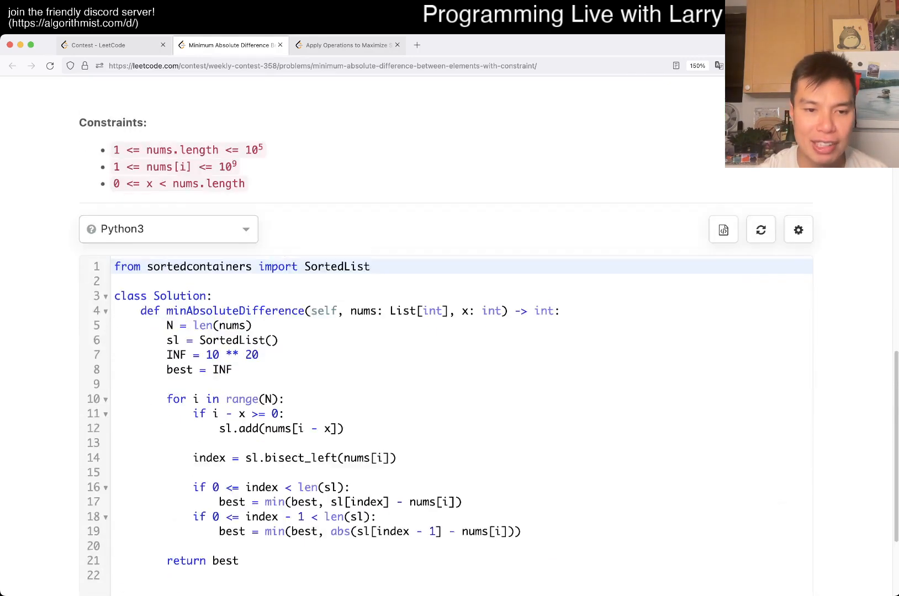
pyautogui.scroll(3)
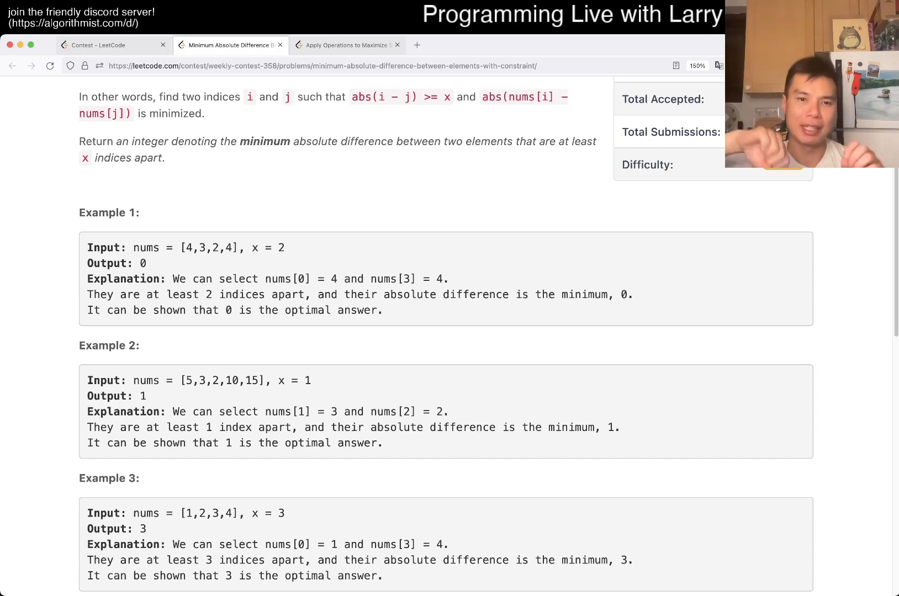
pyautogui.scroll(3)
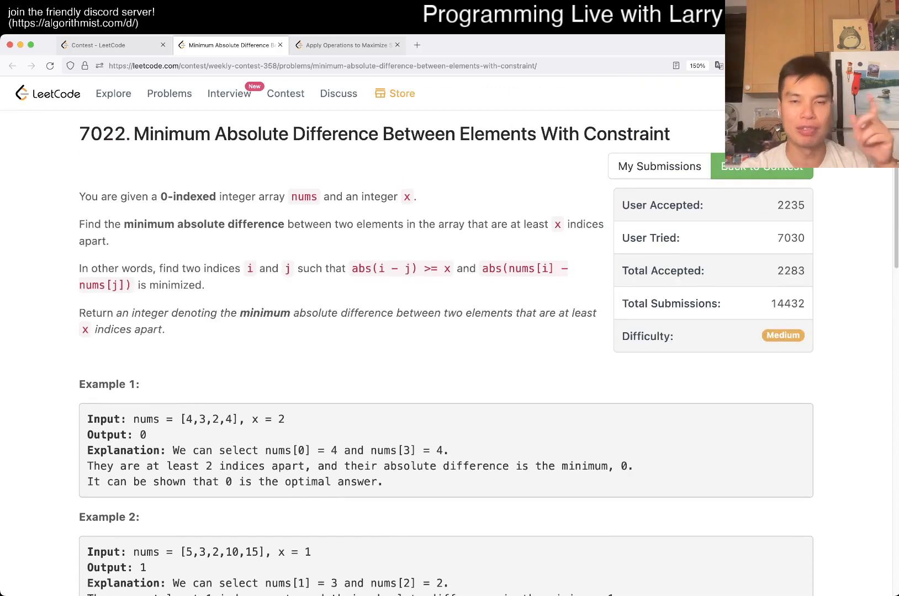
pyautogui.scroll(-3)
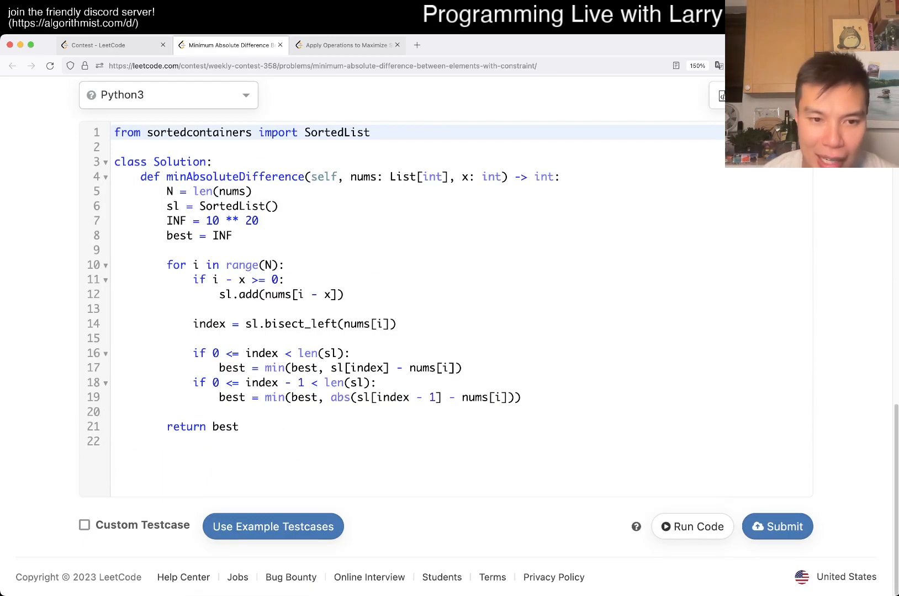
pyautogui.scroll(3)
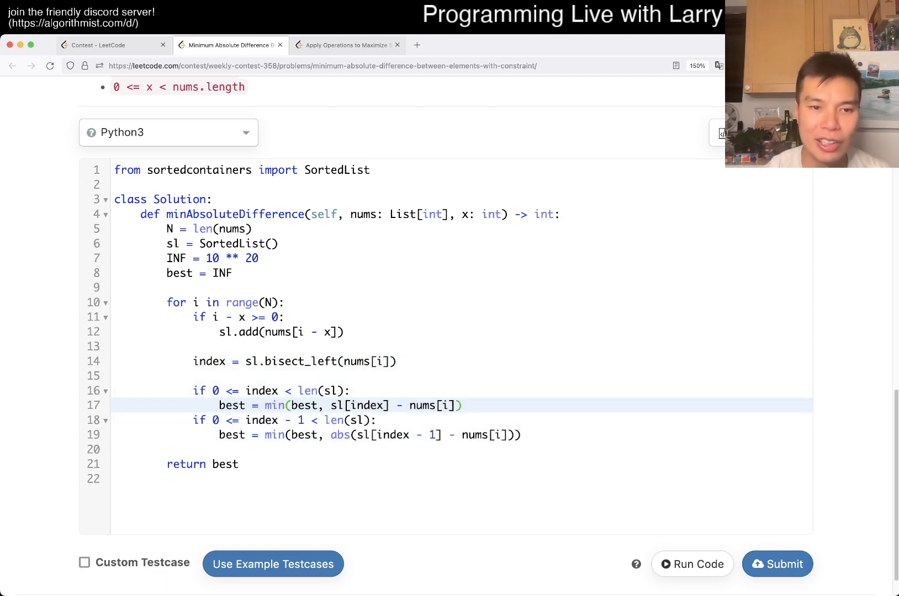
# Step: Close the Double a Number linked-list tab to return to Minimum Absolute Difference
pyautogui.click(271, 332)
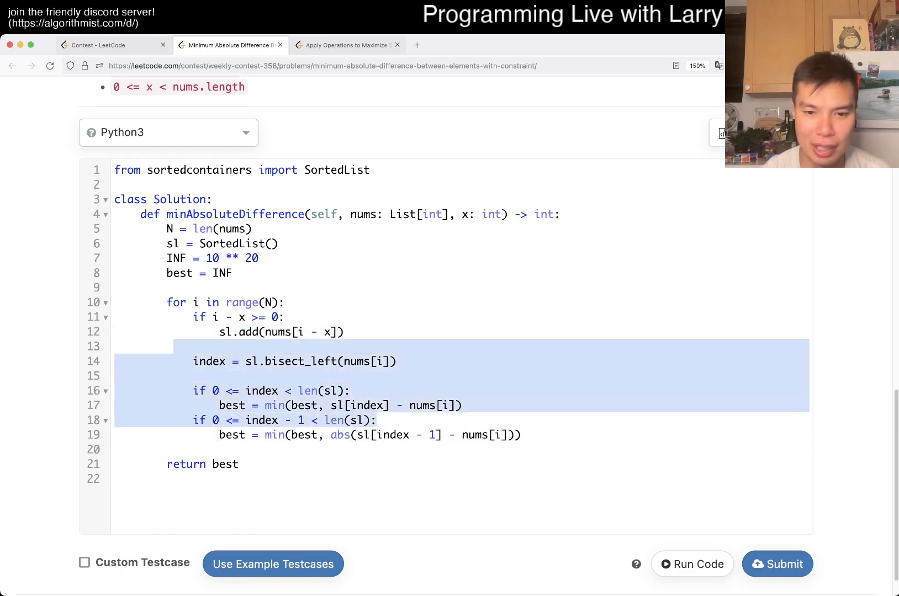
pyautogui.click(269, 331)
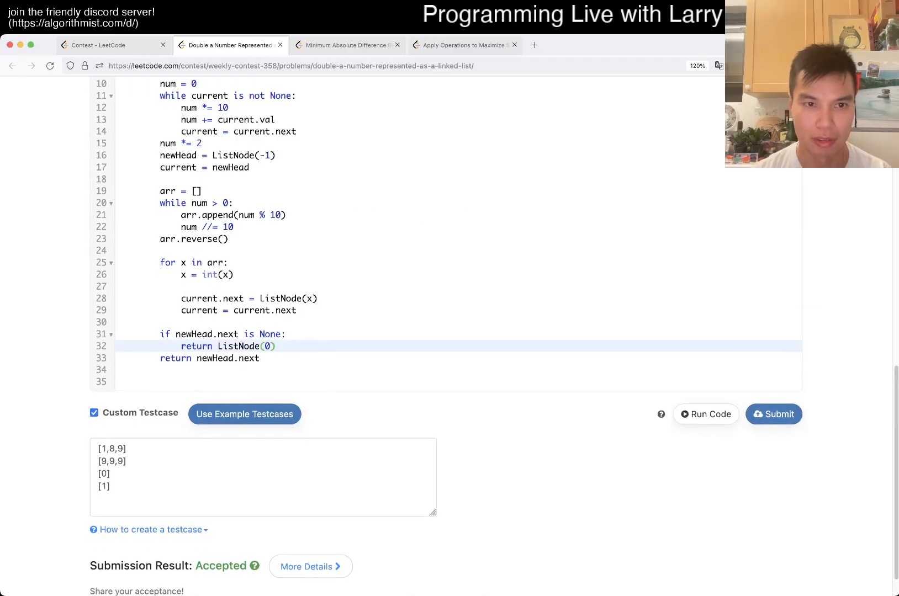
pyautogui.scroll(3)
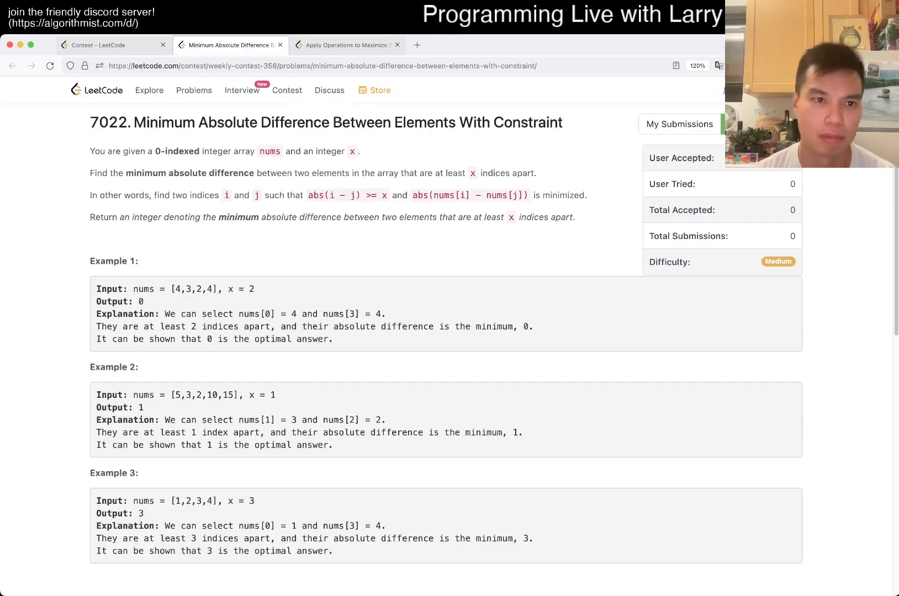
pyautogui.click(50, 65)
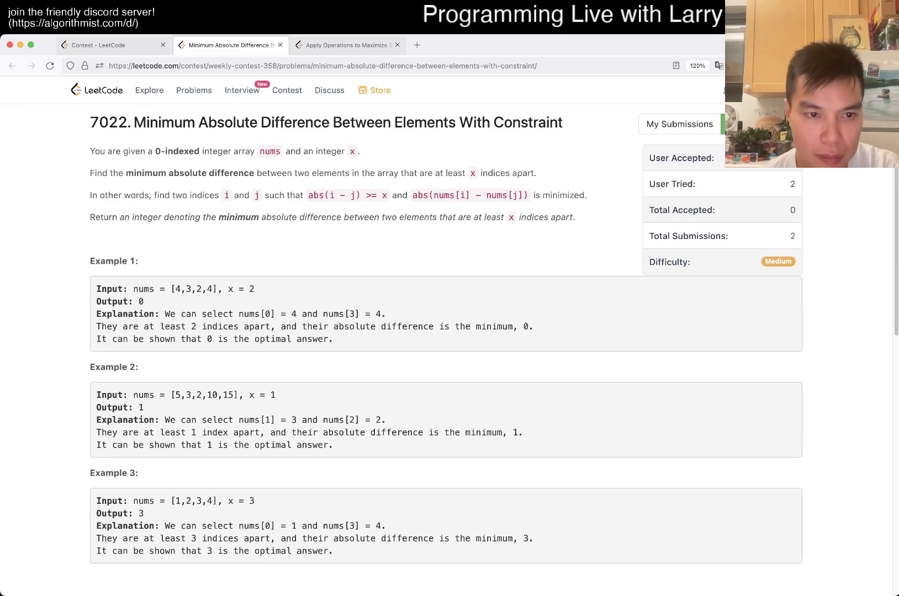
# Step: Create sl = SortedList() and start the loop body with an sl.bisect_left lookup
pyautogui.scroll(-3)
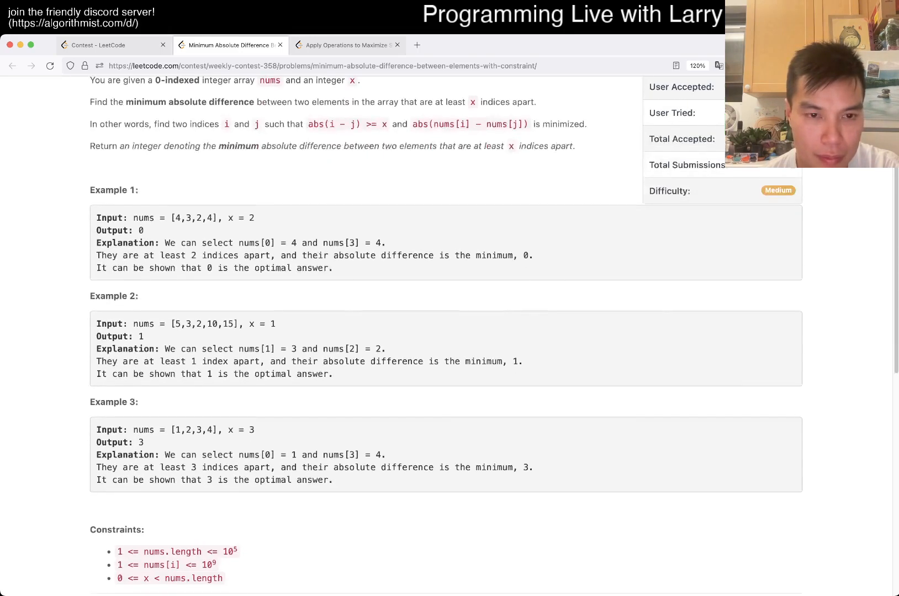
pyautogui.scroll(3)
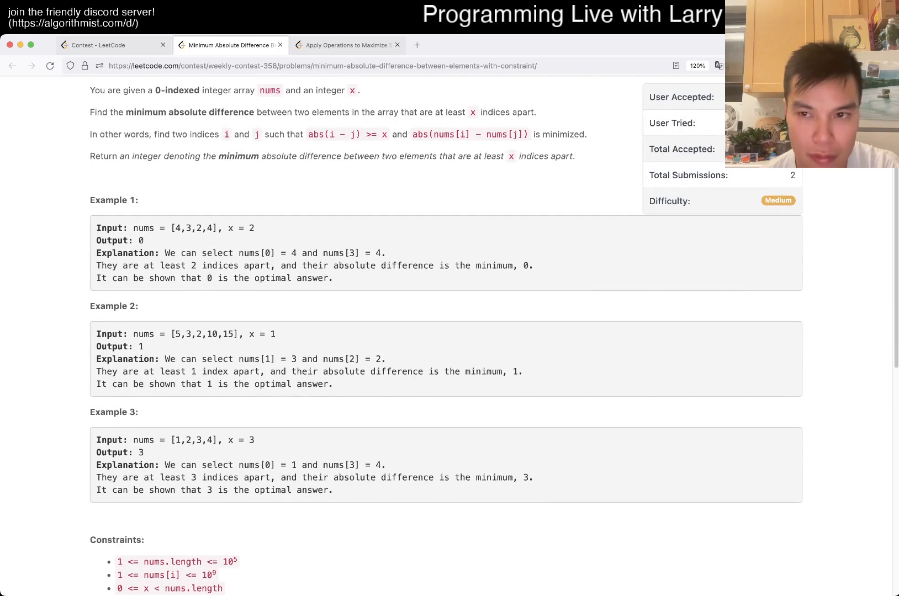
pyautogui.scroll(-3)
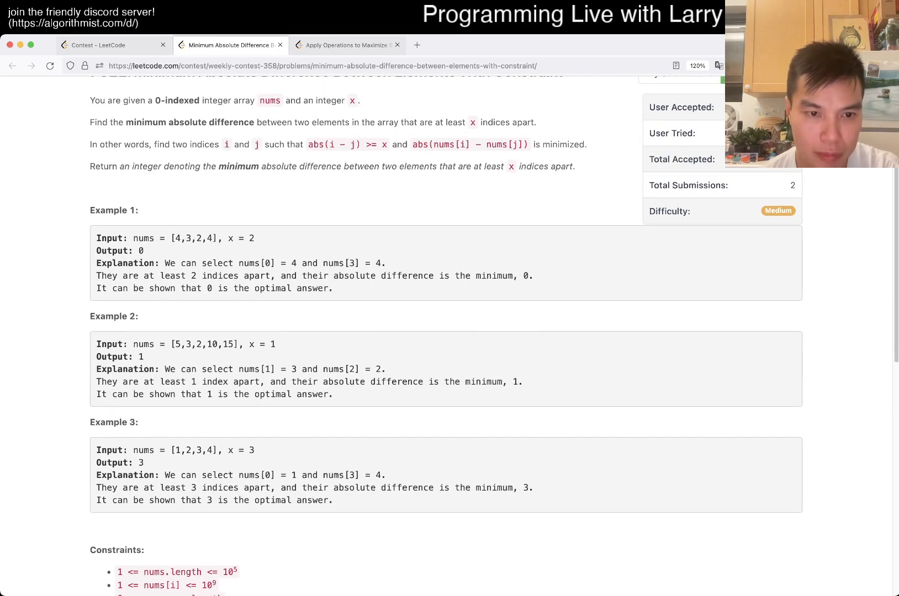
pyautogui.scroll(-3)
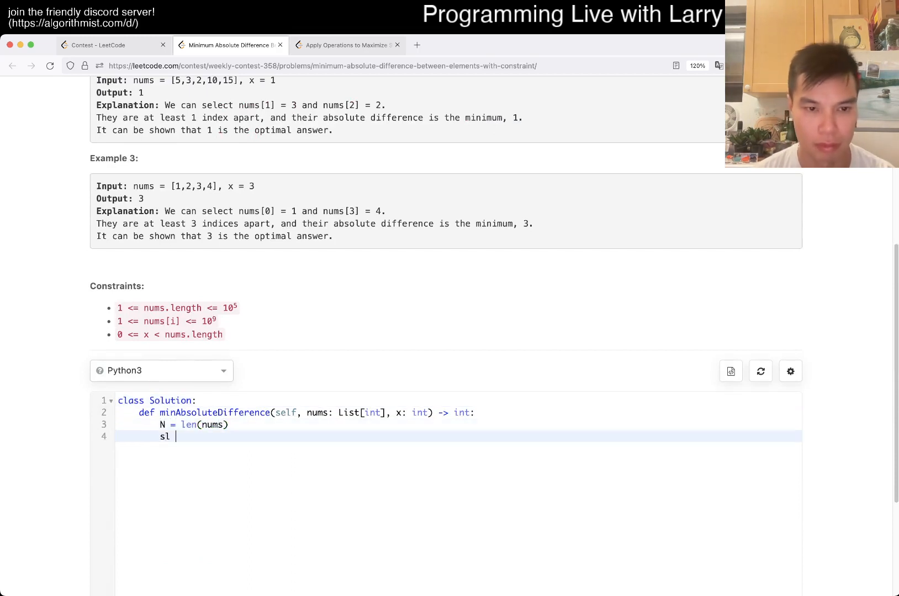
pyautogui.write('= SortedList')
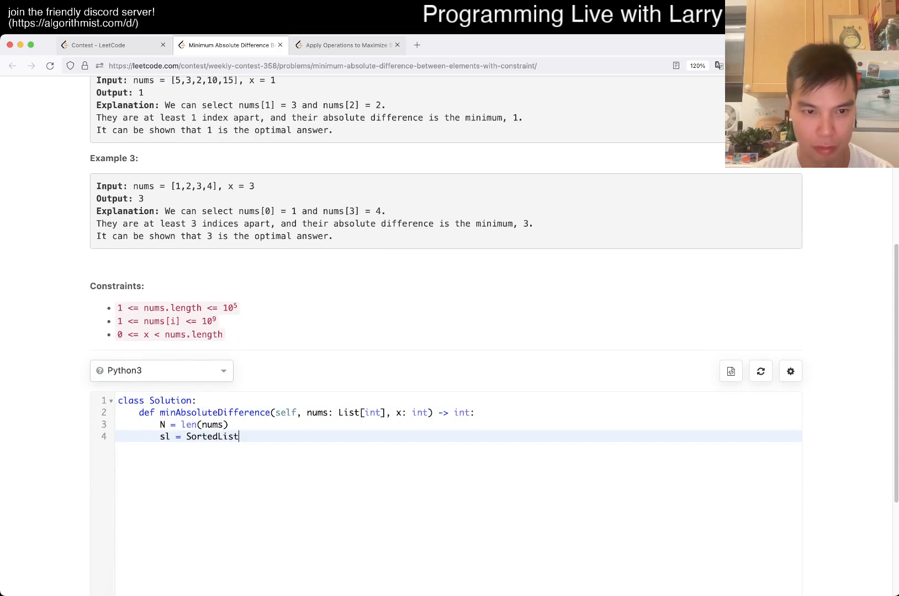
pyautogui.write('()')
pyautogui.write('for')
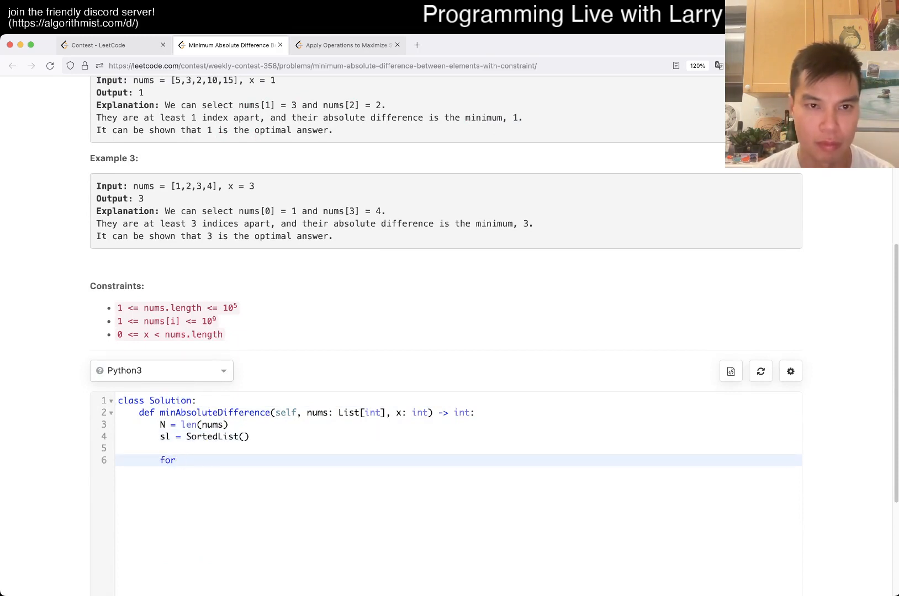
pyautogui.write('c in nums')
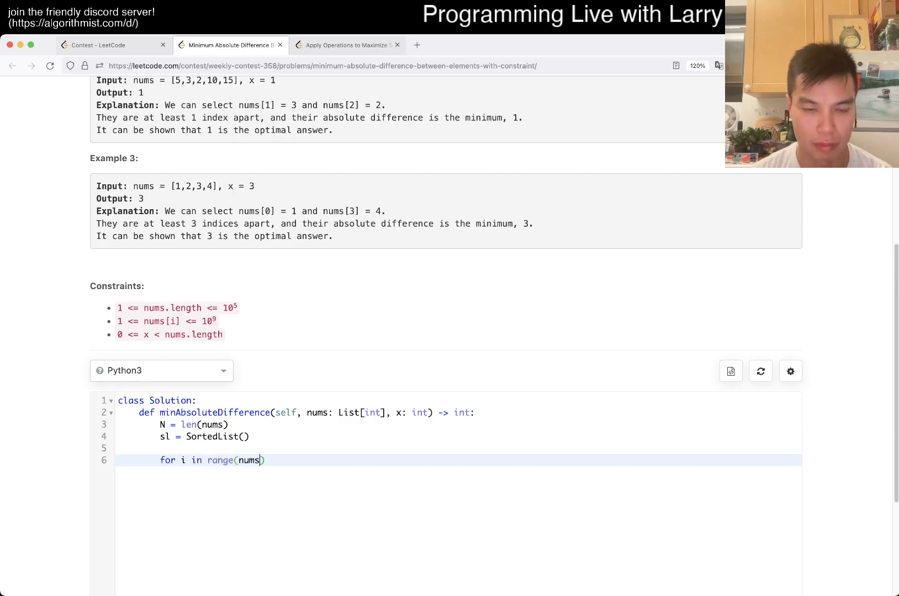
pyautogui.write('N):')
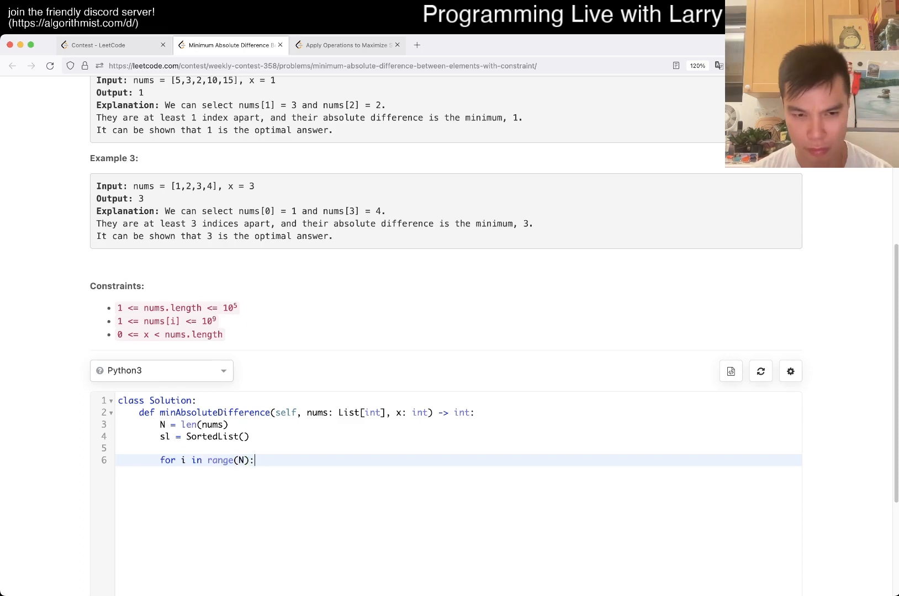
pyautogui.press('Return')
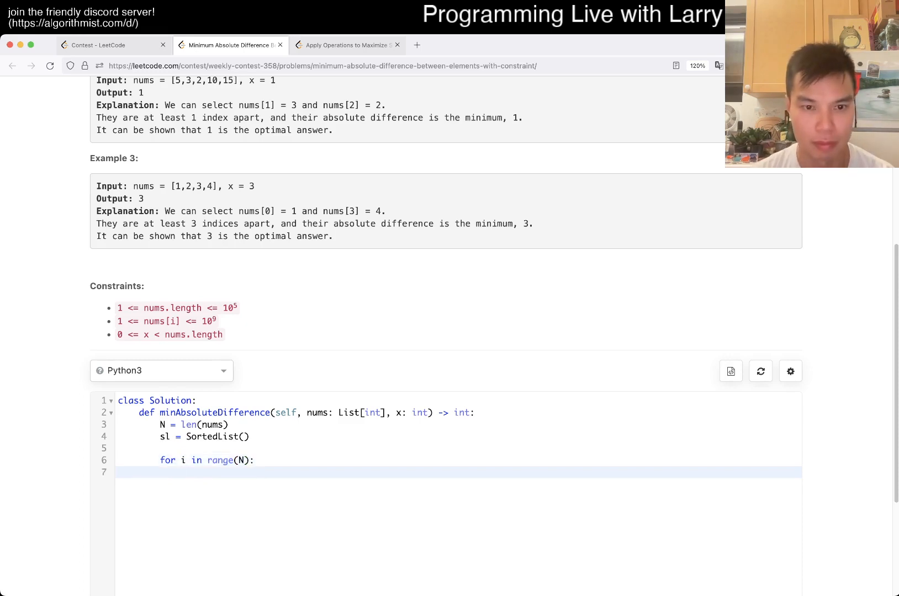
pyautogui.write('sl.b')
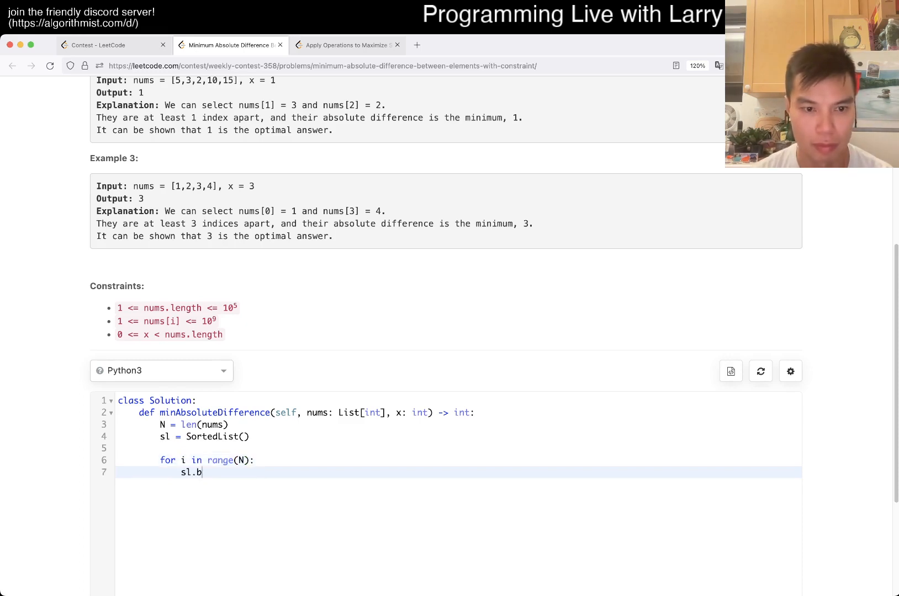
pyautogui.write('isect_left(x')
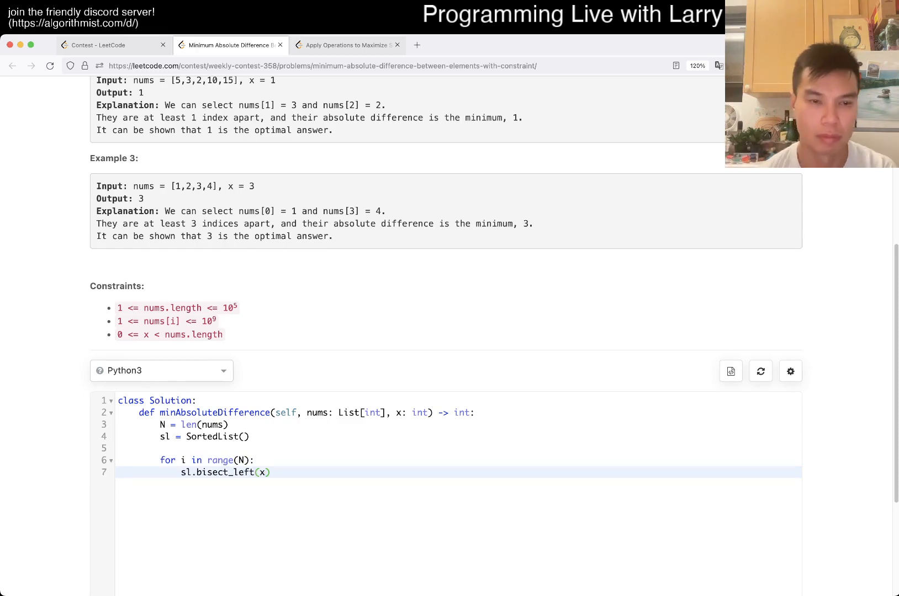
# Step: Add INF, store the bisect result as index, and check sl[index] against nums[i]
pyautogui.scroll(3)
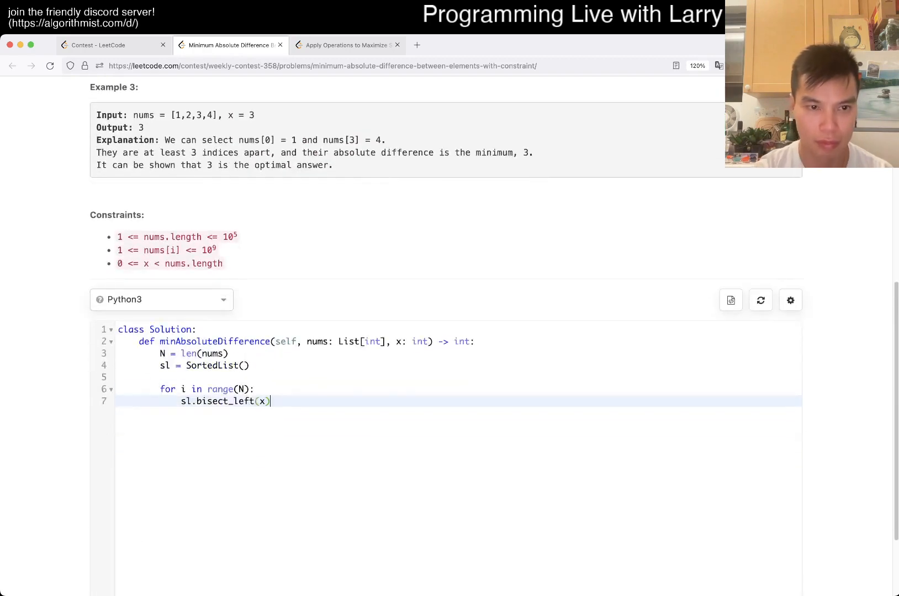
pyautogui.write('INF = 10 ** 20')
pyautogui.write('best = INF')
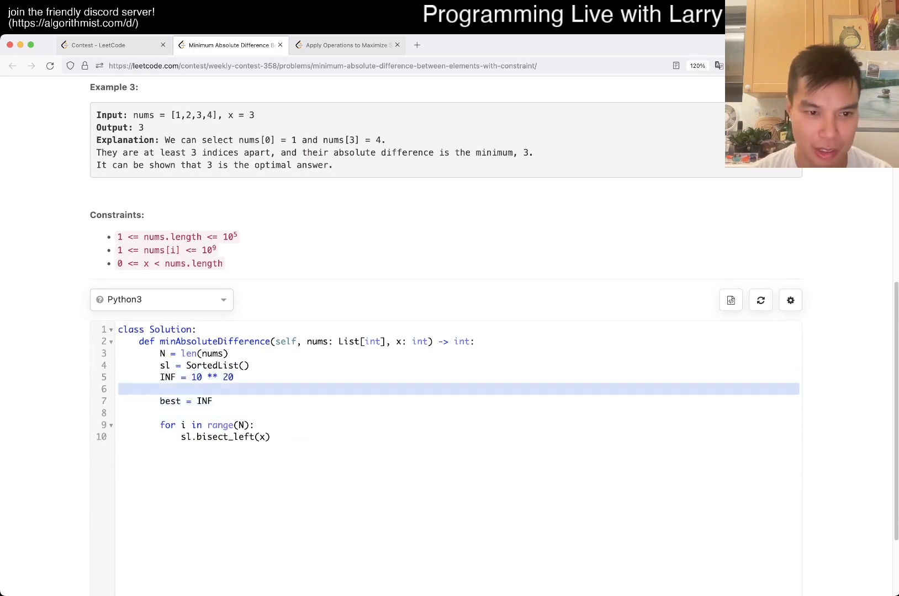
pyautogui.press('Backspace')
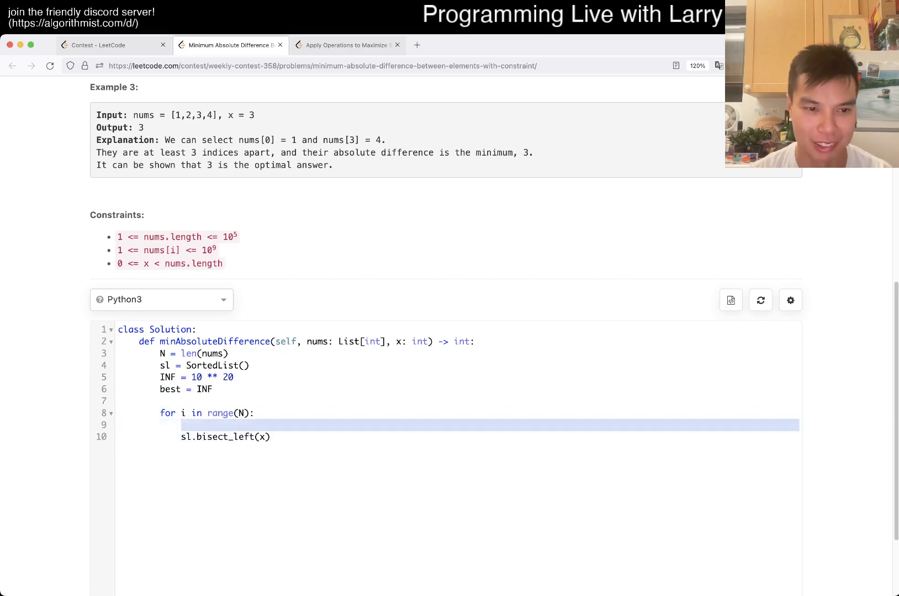
pyautogui.press('Backspace')
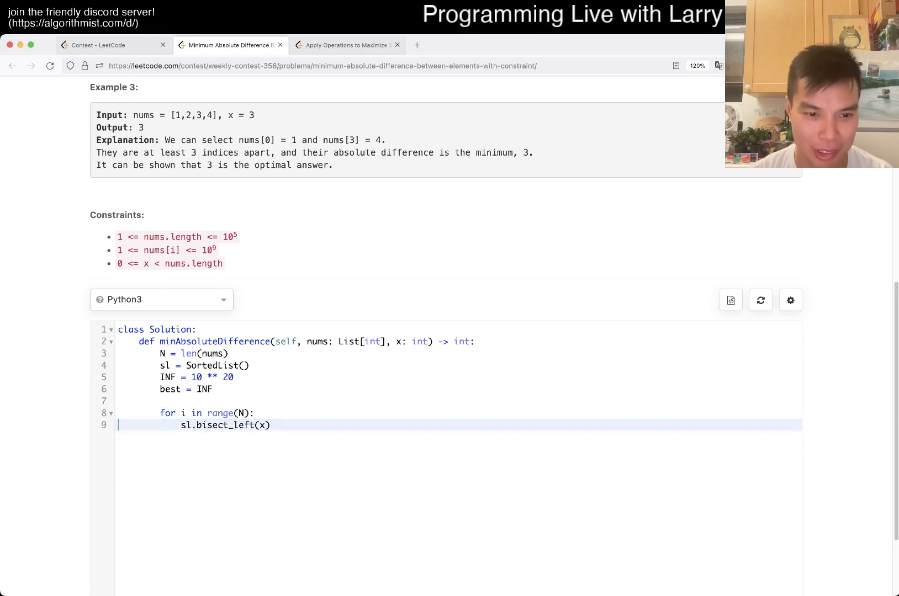
pyautogui.write('index =')
pyautogui.write('if in')
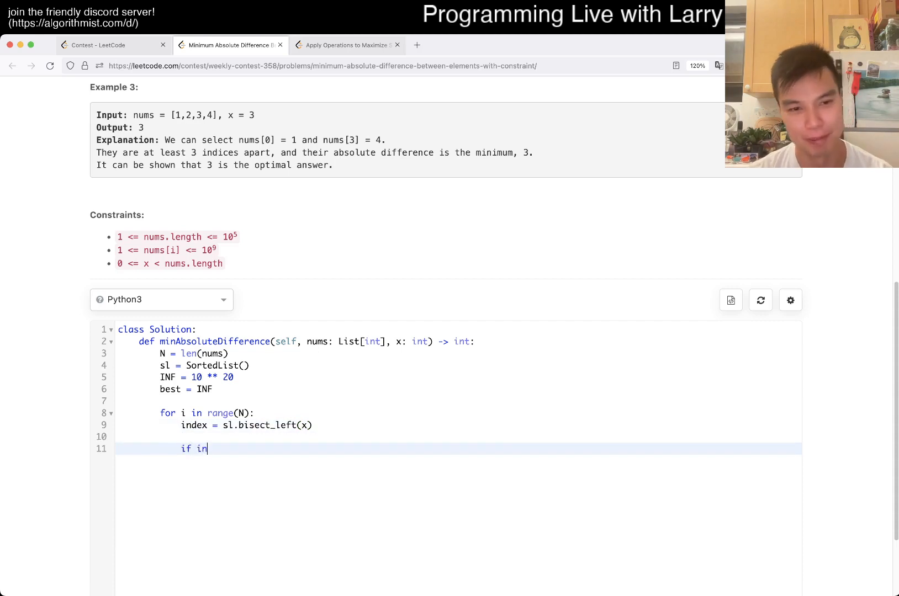
pyautogui.write('0 <= index <')
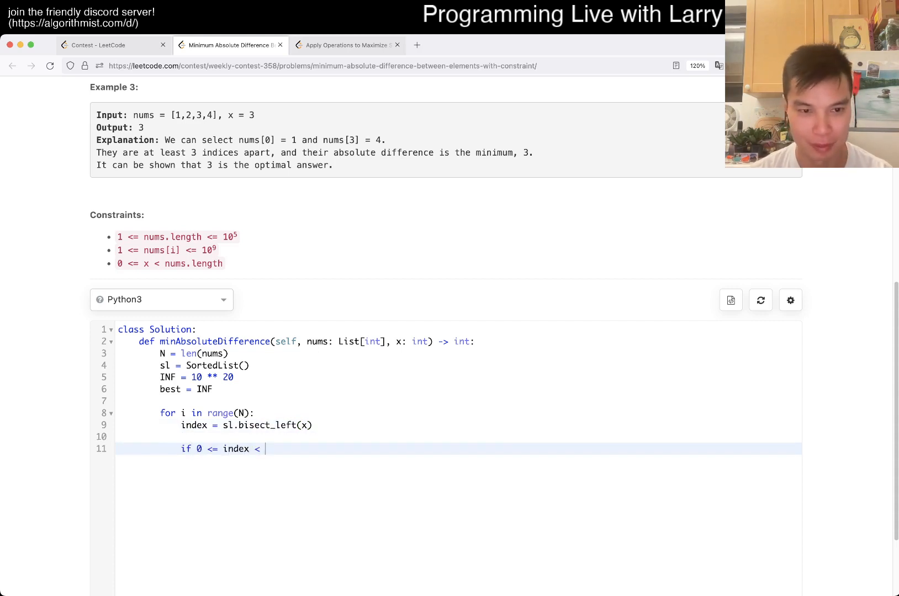
pyautogui.write('len')
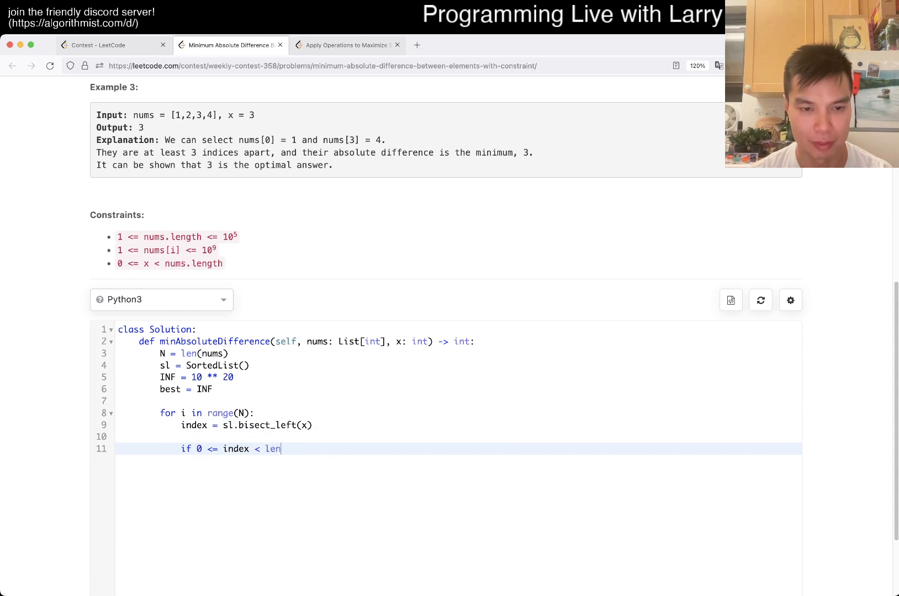
pyautogui.hscroll(-3)
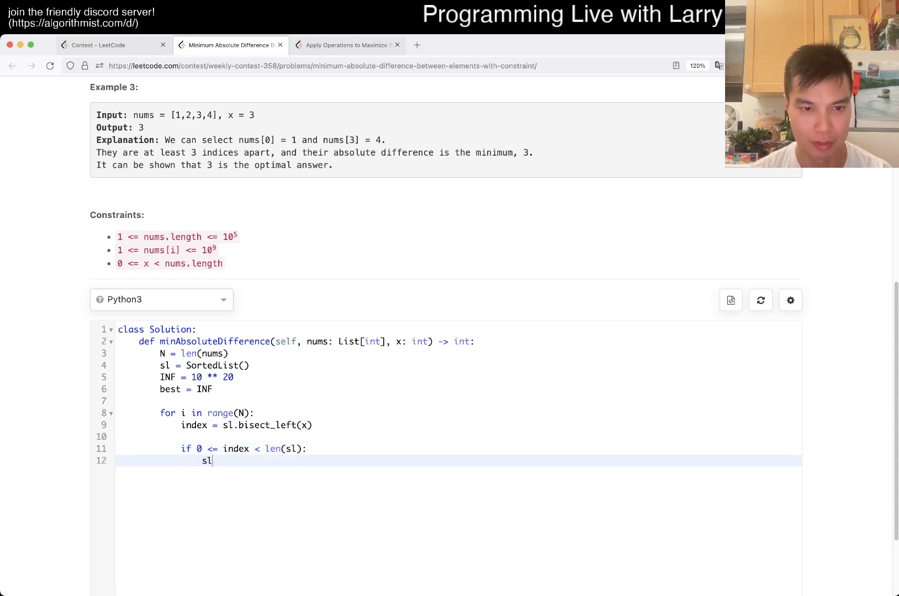
pyautogui.write('[index]')
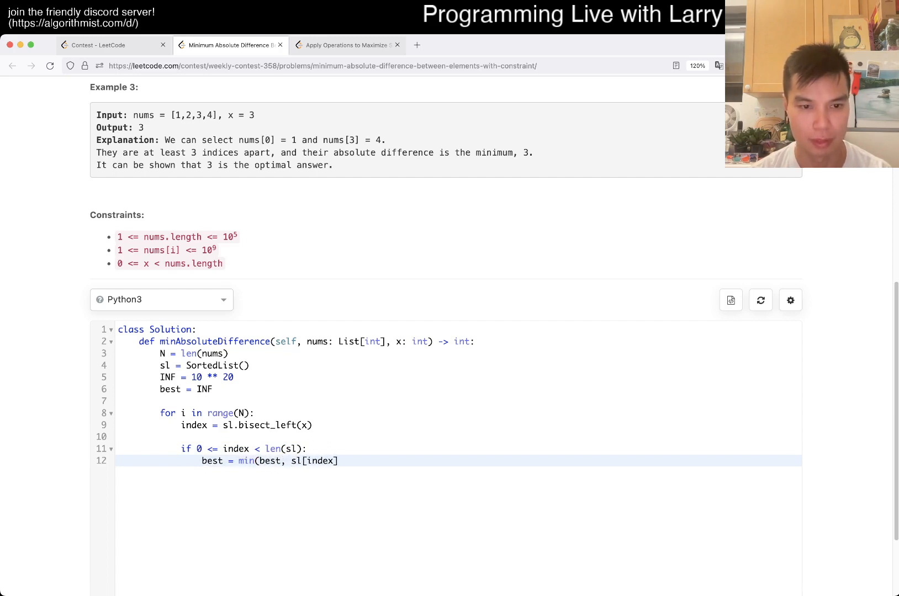
pyautogui.write('-')
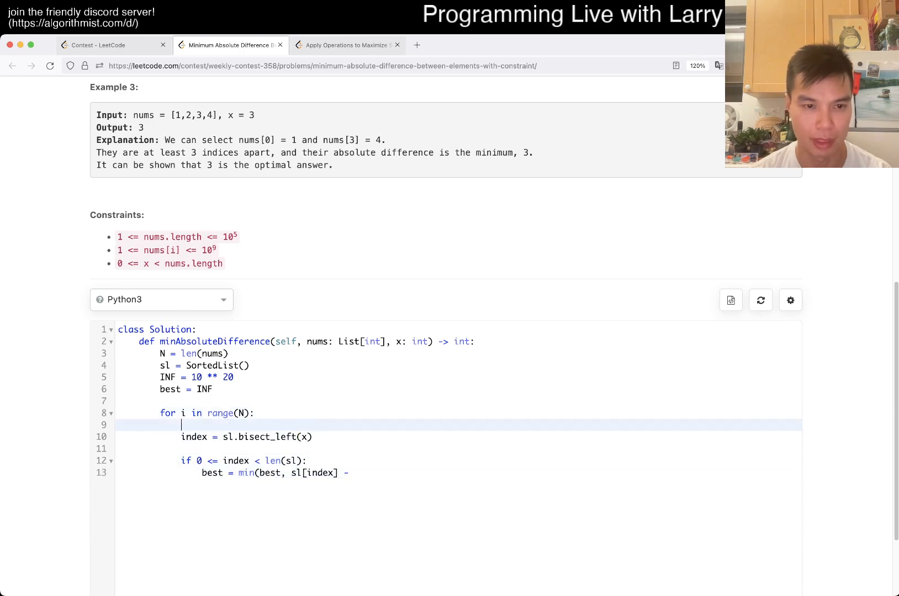
pyautogui.write('nums[i])')
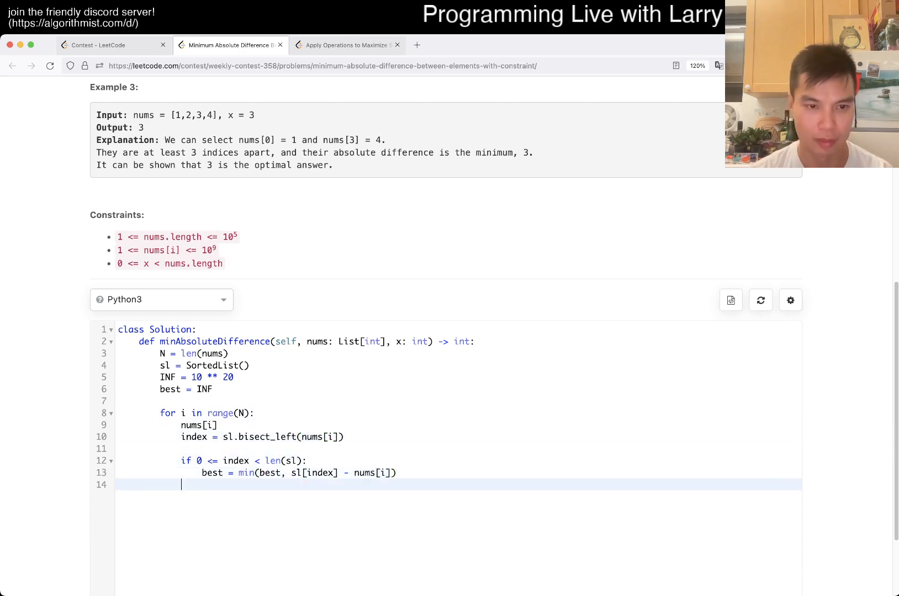
# Step: Add the index - 1 neighbour check updating best with abs, plus sl.add(nums[i - x])
pyautogui.write('if 0 <')
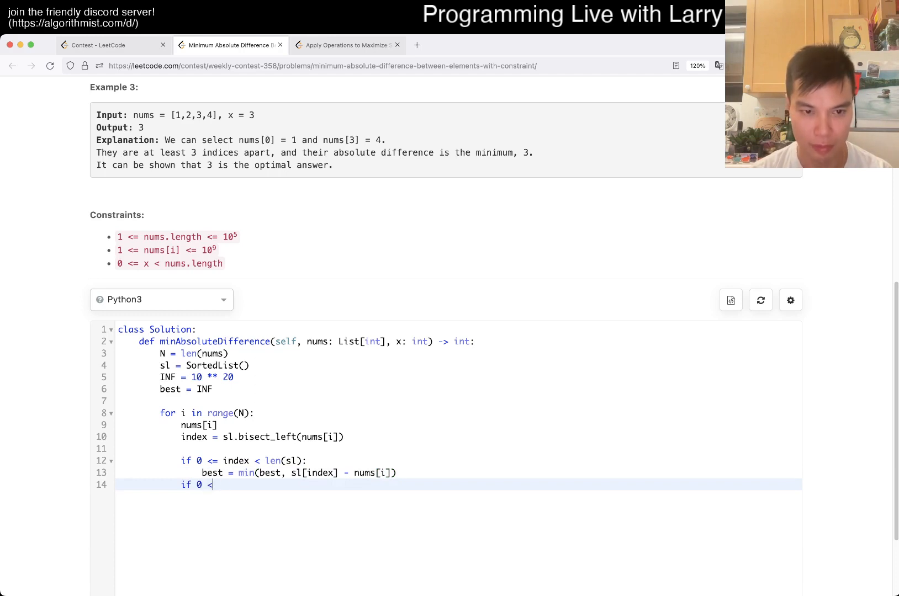
pyautogui.write('= index - 1 < len()')
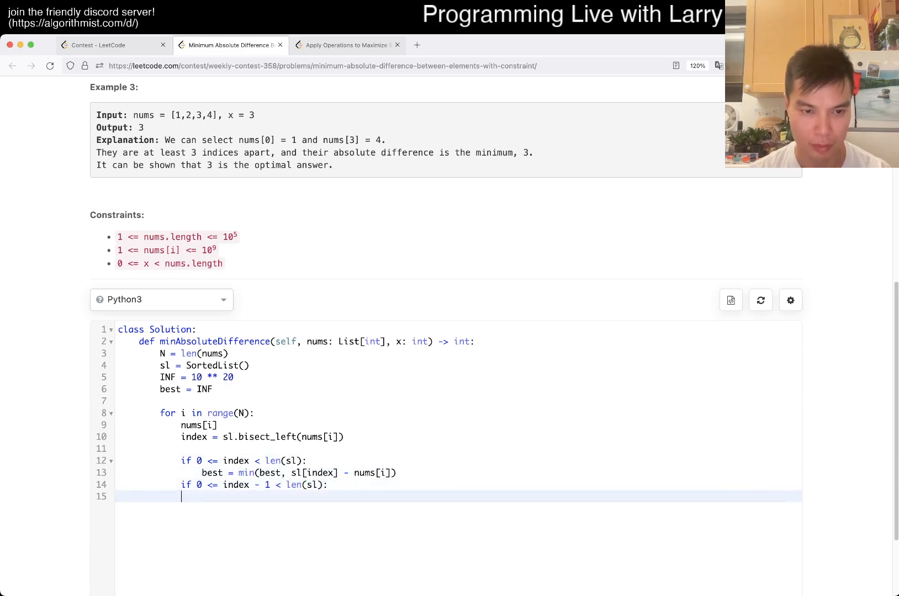
pyautogui.write('best = min(best, sl[index] - nums[i])')
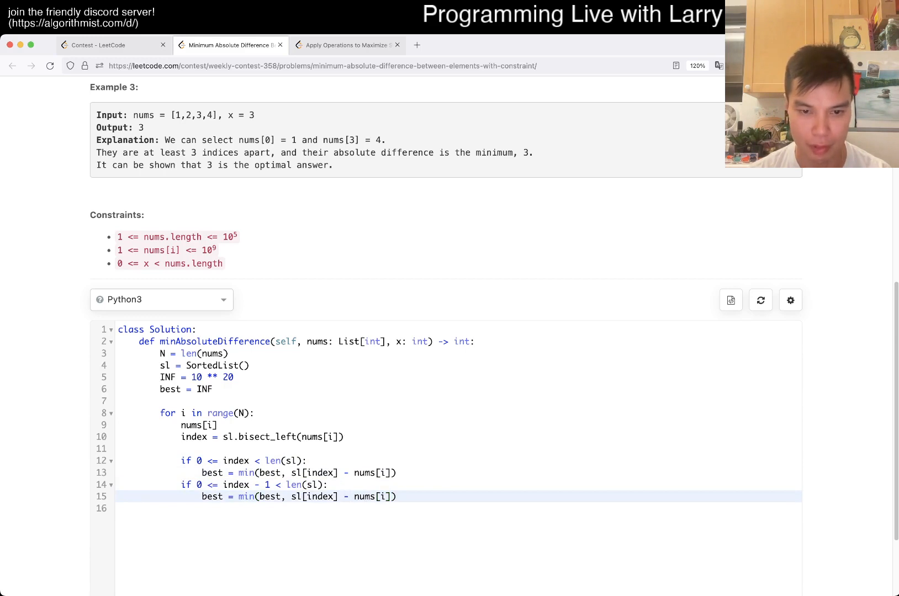
pyautogui.write('abs(')
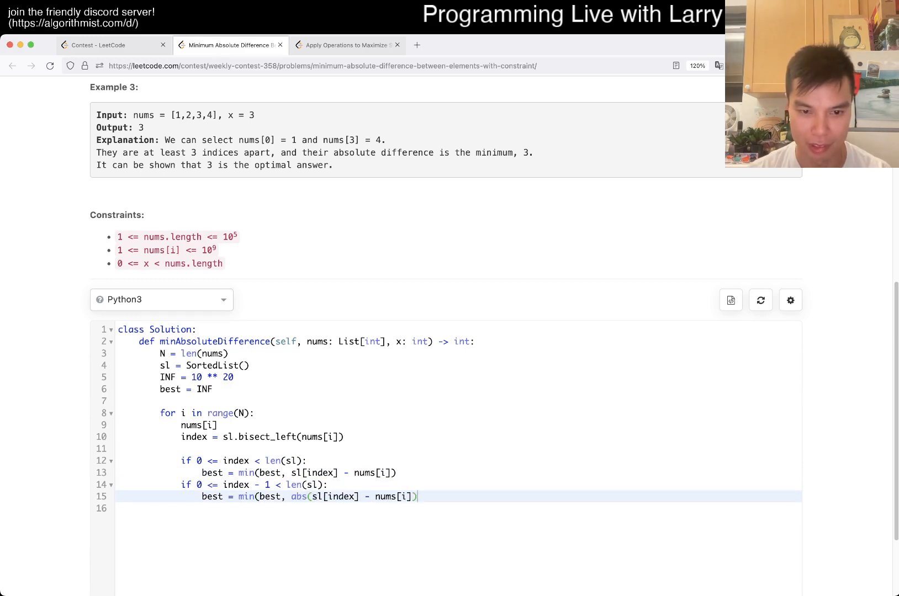
pyautogui.write(')')
pyautogui.press('enter')
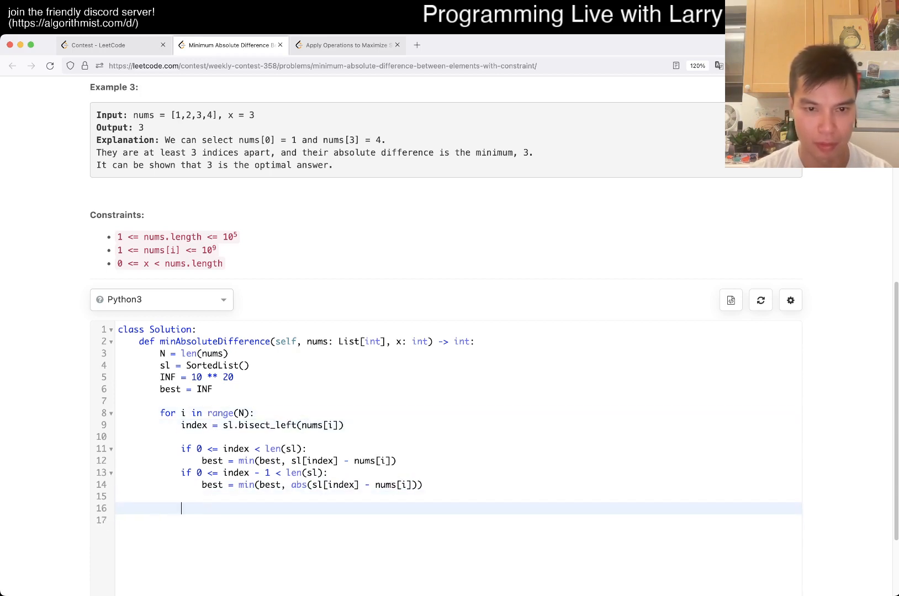
pyautogui.write('if i - x >= 0:')
pyautogui.click(457, 520)
pyautogui.write('sl.')
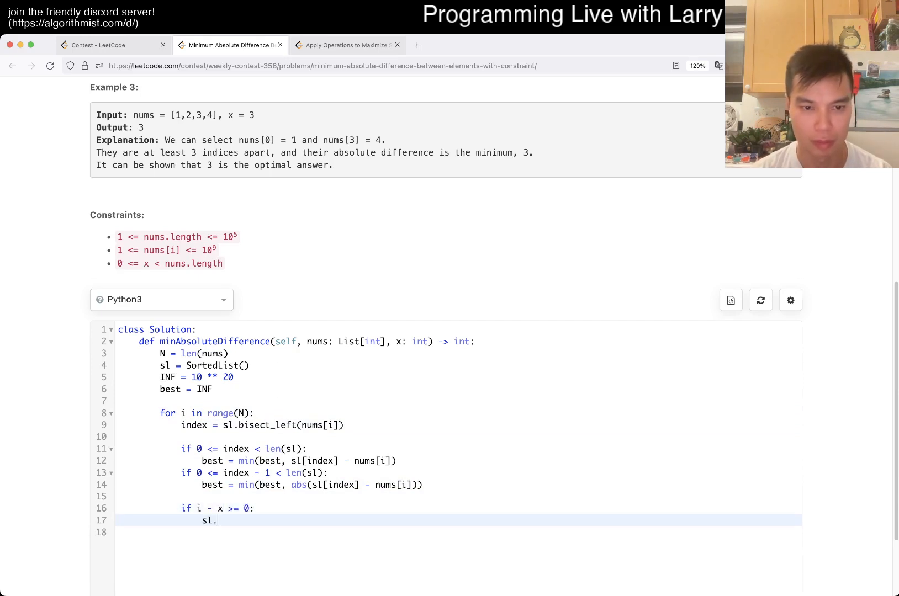
pyautogui.write('add(')
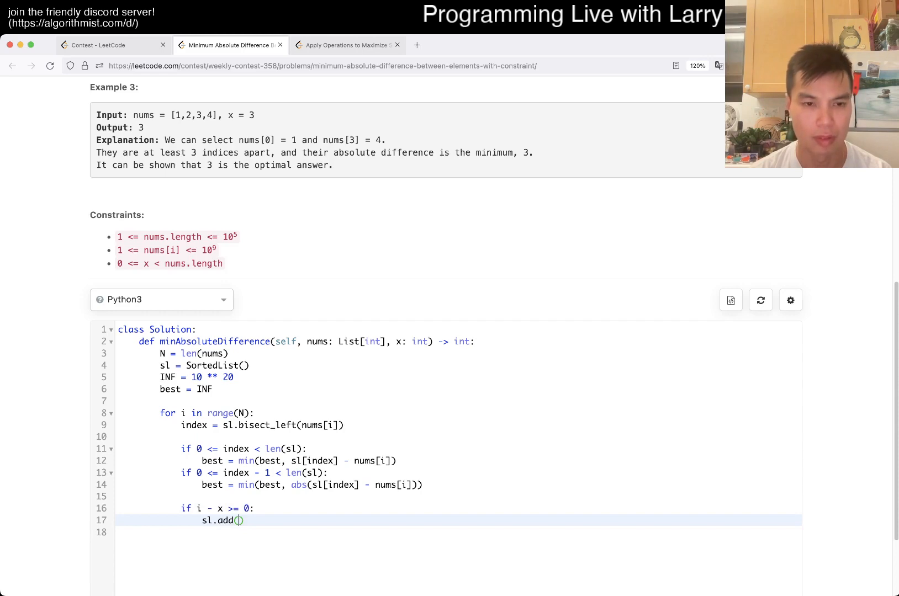
pyautogui.write('nums[i - x]')
pyautogui.click(458, 533)
pyautogui.write('return best')
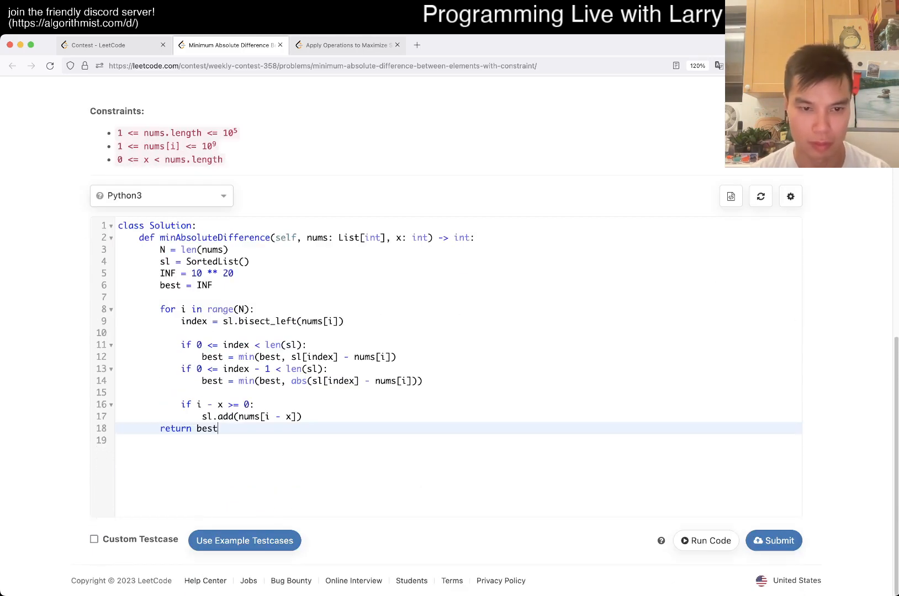
pyautogui.scroll(3)
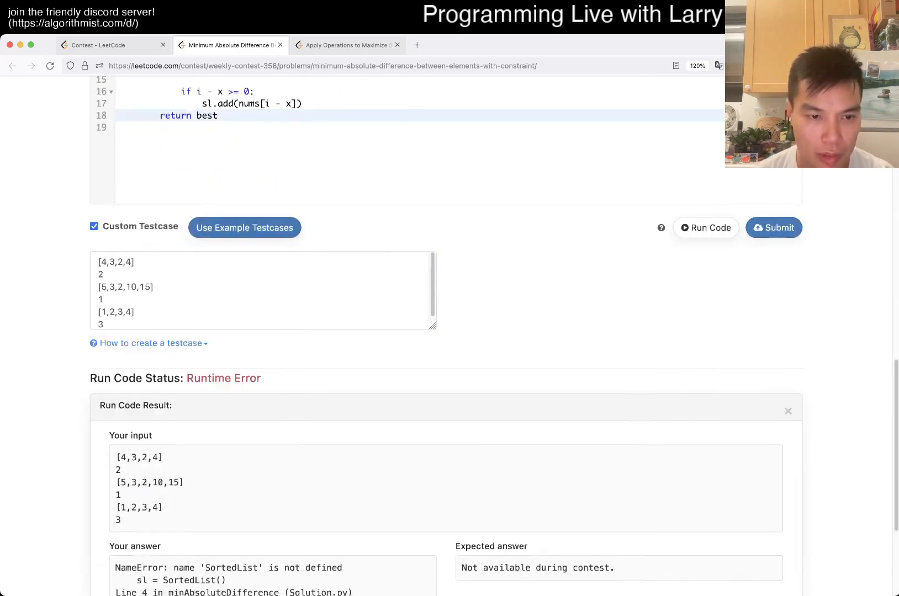
# Step: Add 'from sortedcontainers import SortedList' as line 1 and rerun the examples
pyautogui.scroll(3)
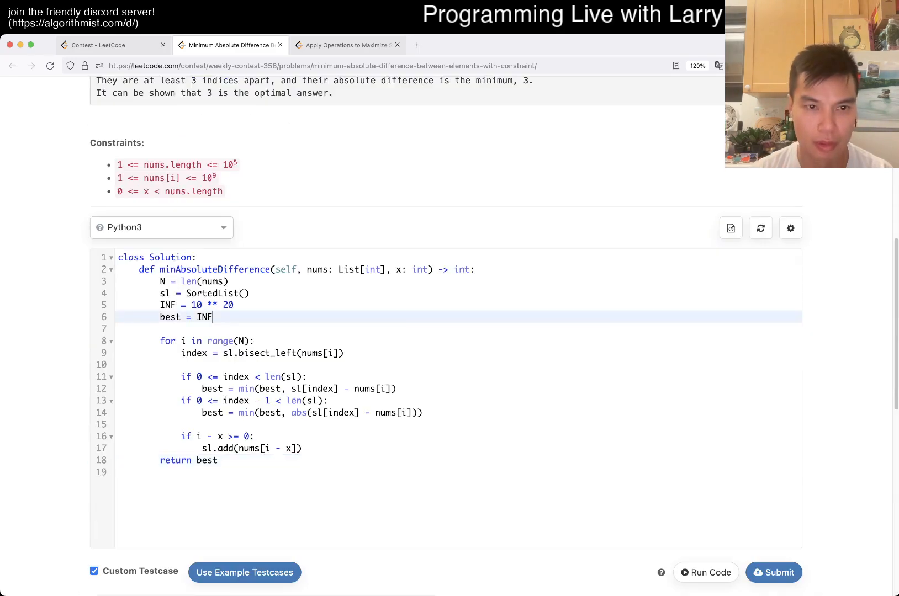
pyautogui.write('fro so')
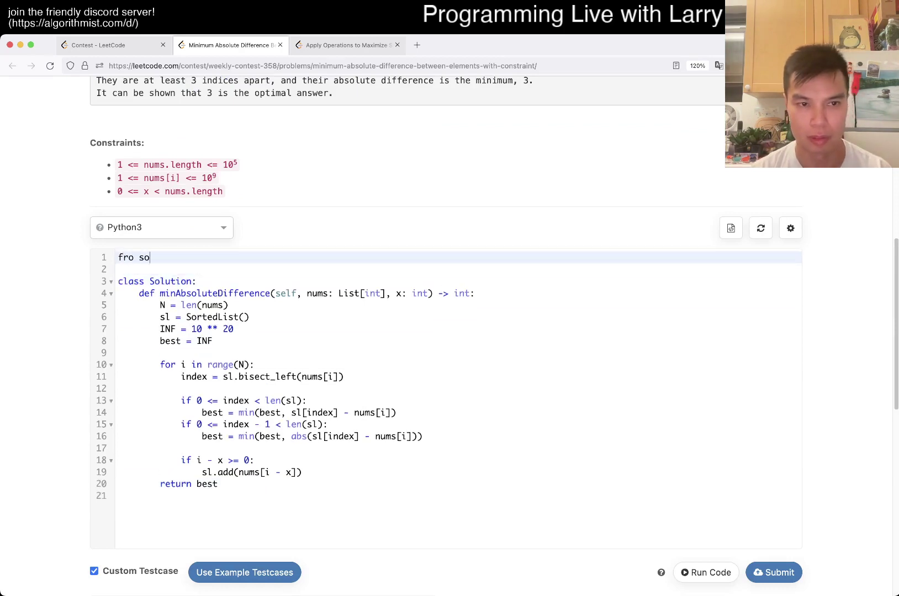
pyautogui.write('m sortedc')
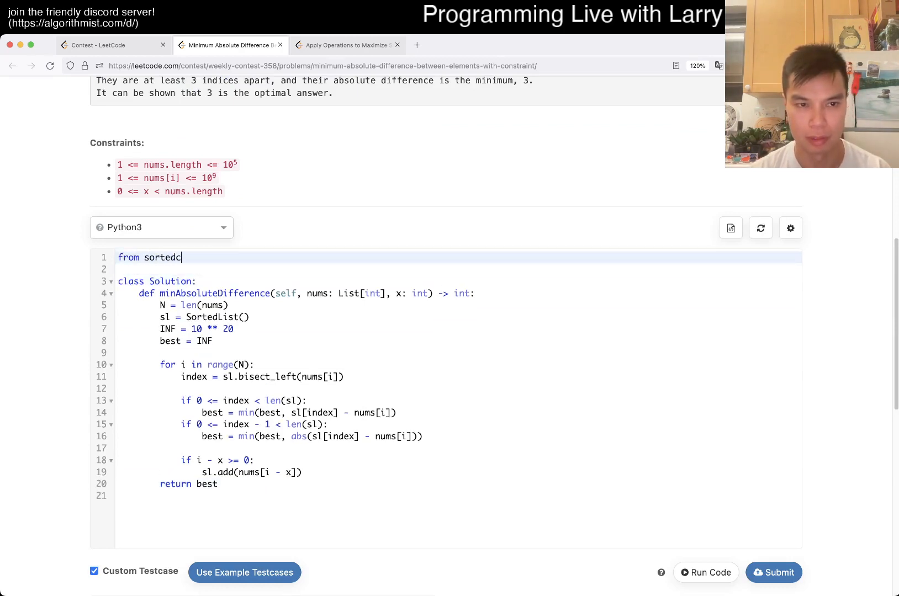
pyautogui.write('ontainers import')
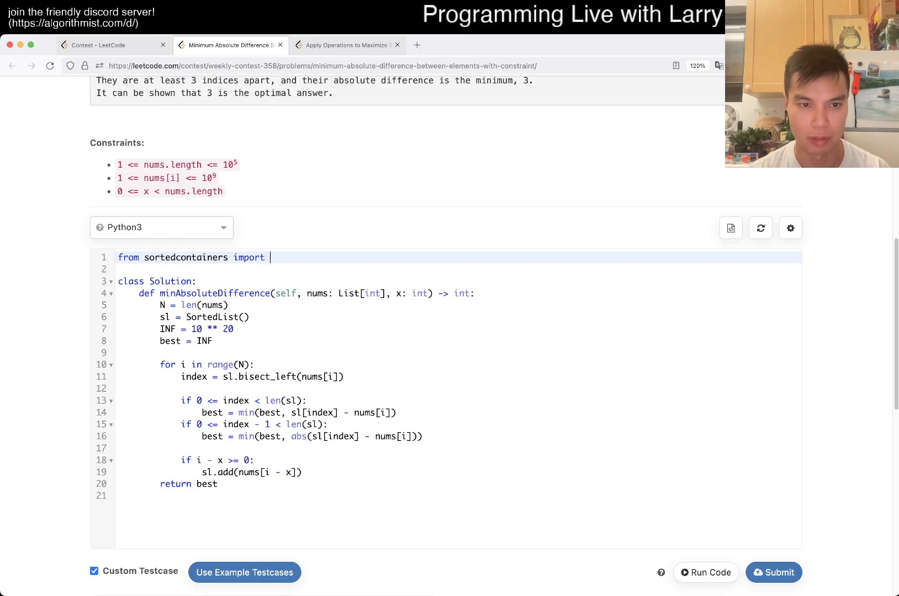
pyautogui.click(706, 572)
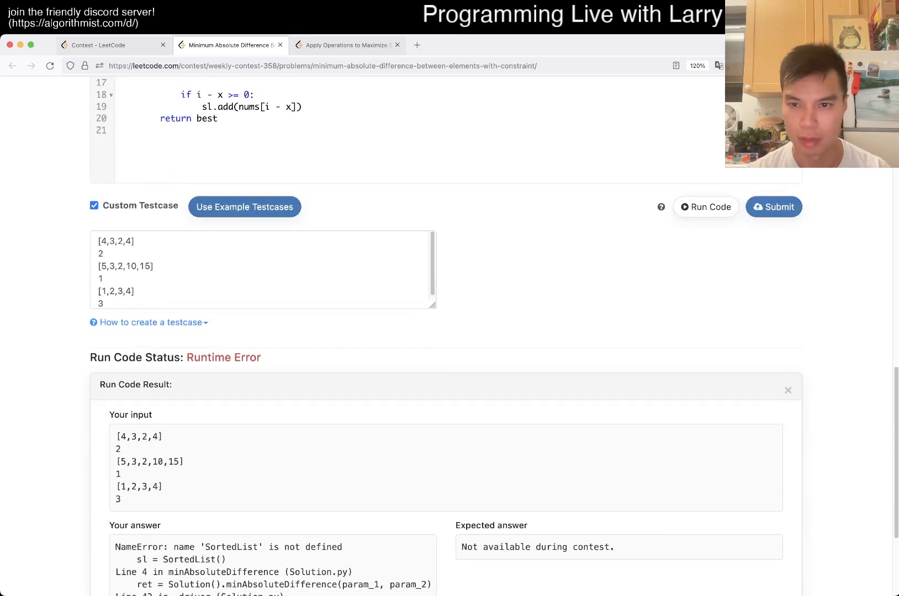
# Step: Review the IndexError traceback, change line 16 to sl[index - 1], and rerun the examples
pyautogui.scroll(-3)
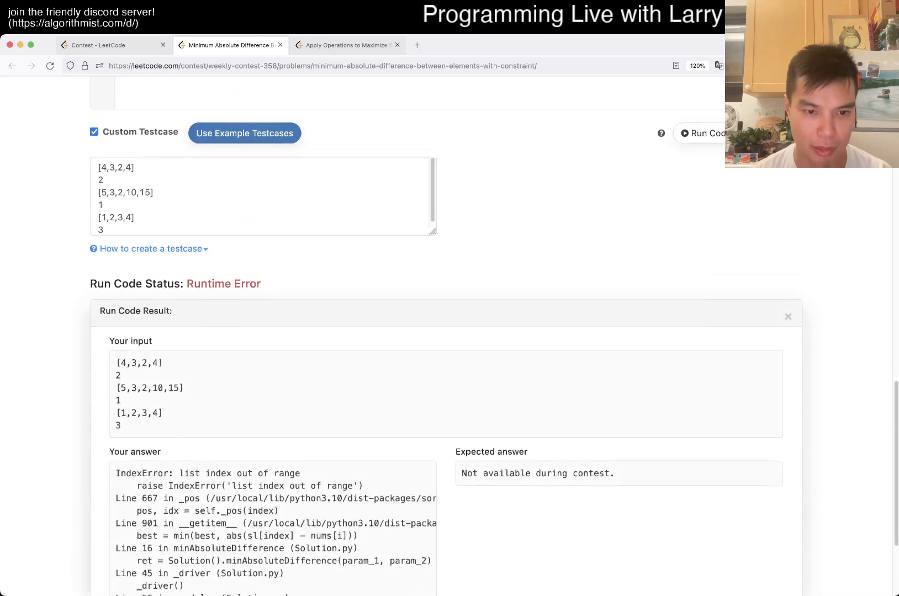
pyautogui.scroll(-3)
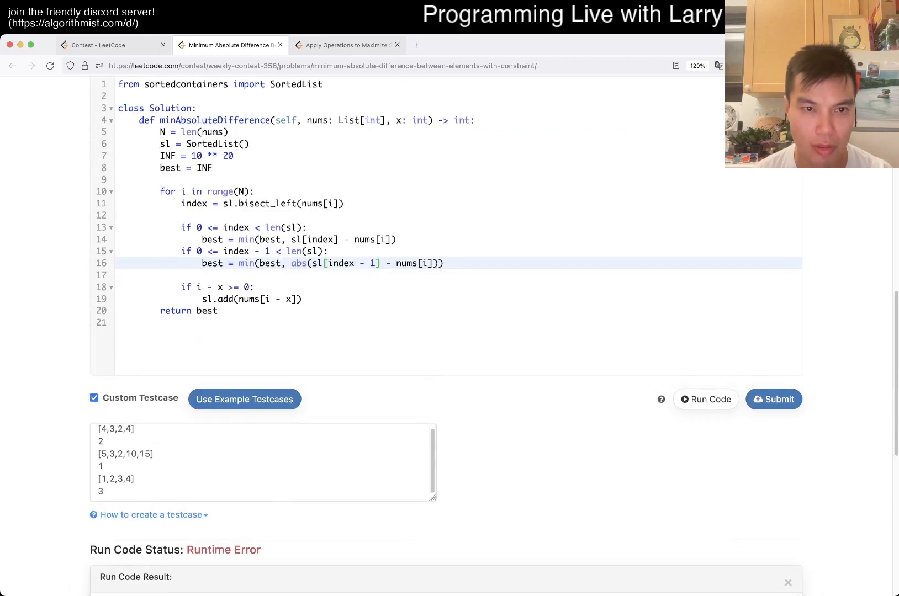
pyautogui.scroll(3)
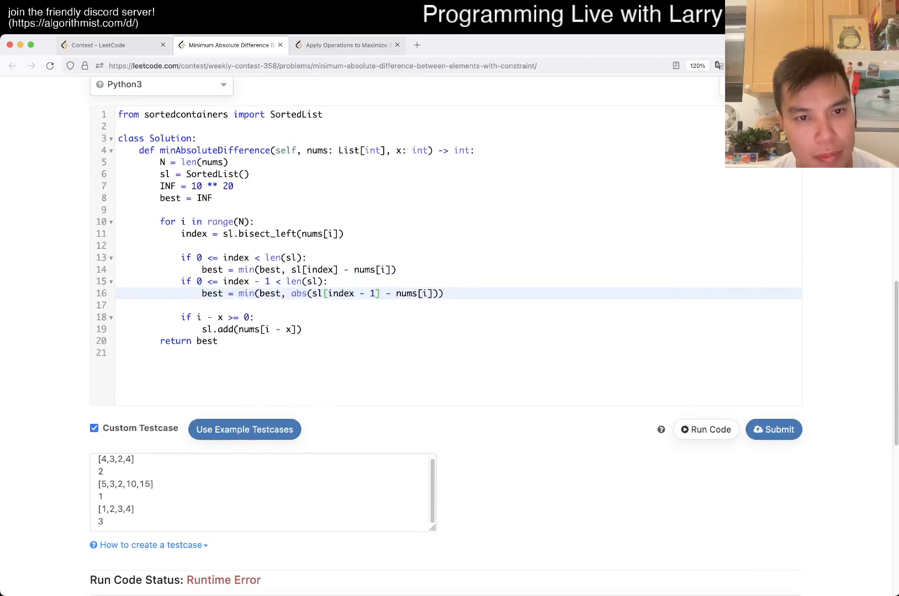
pyautogui.scroll(3)
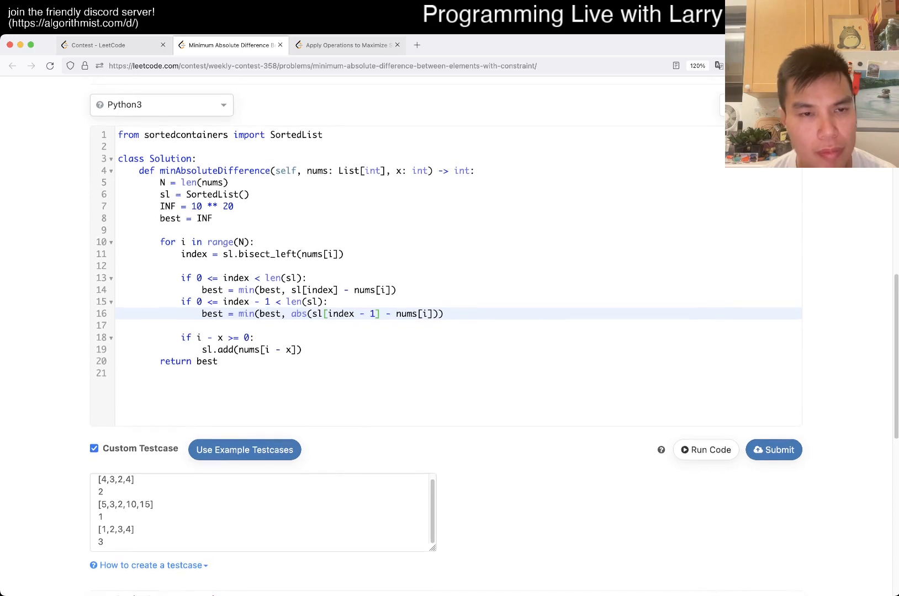
pyautogui.click(705, 449)
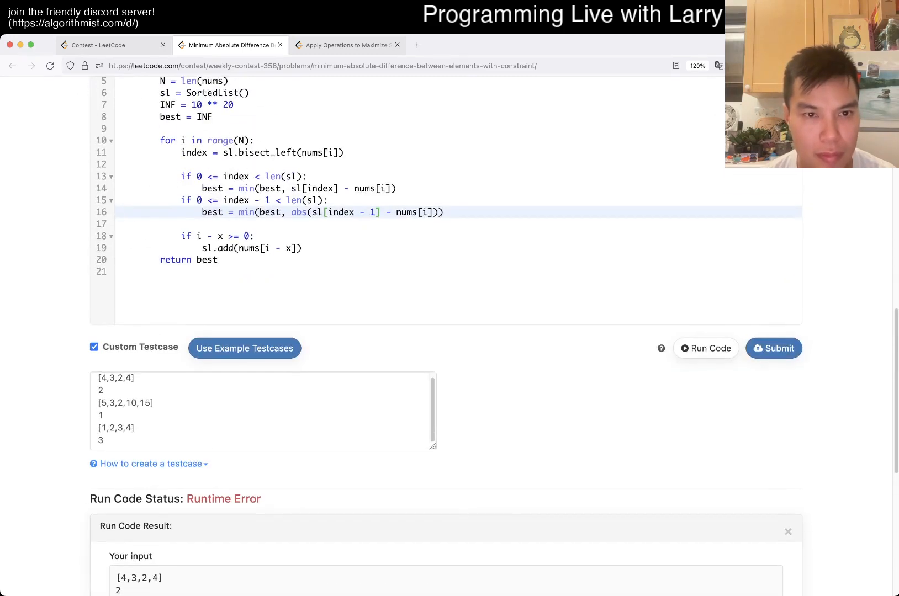
pyautogui.scroll(3)
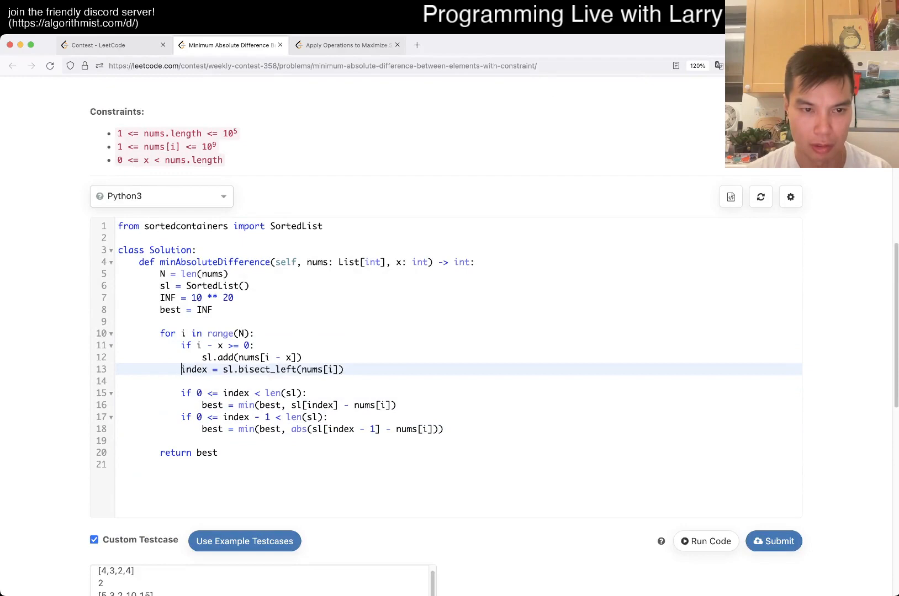
# Step: Run the reordered loop, getting outputs 0, 1, 3, then submit for judging
pyautogui.click(705, 541)
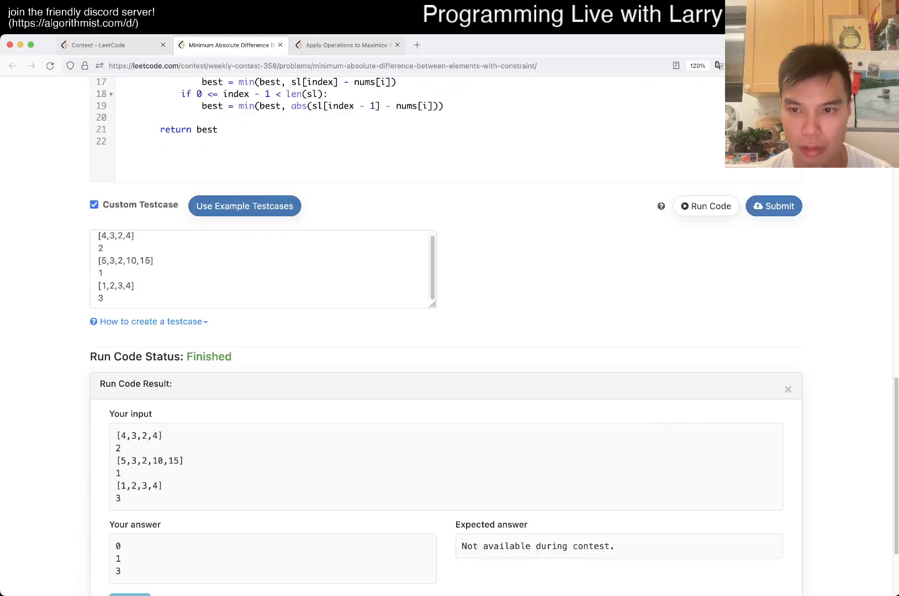
pyautogui.click(774, 206)
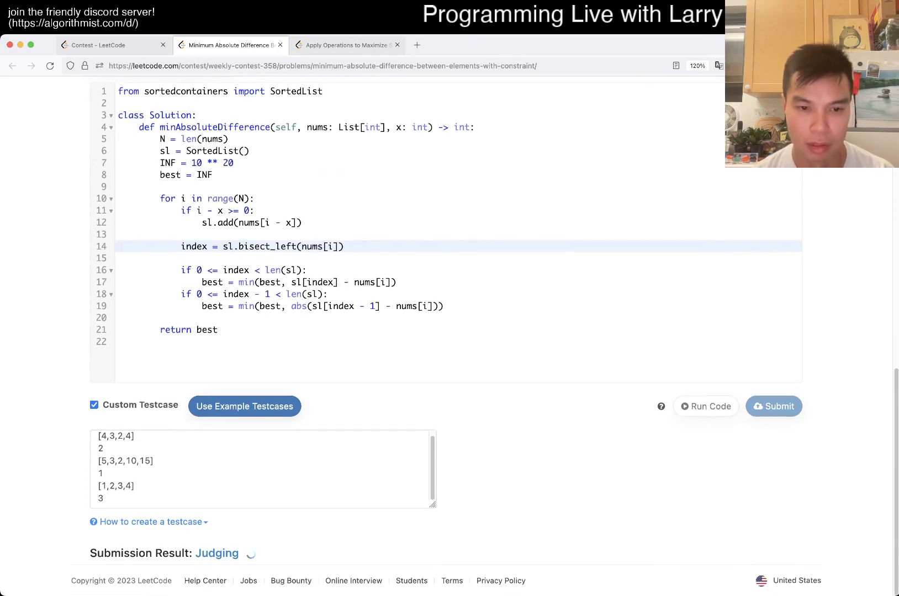